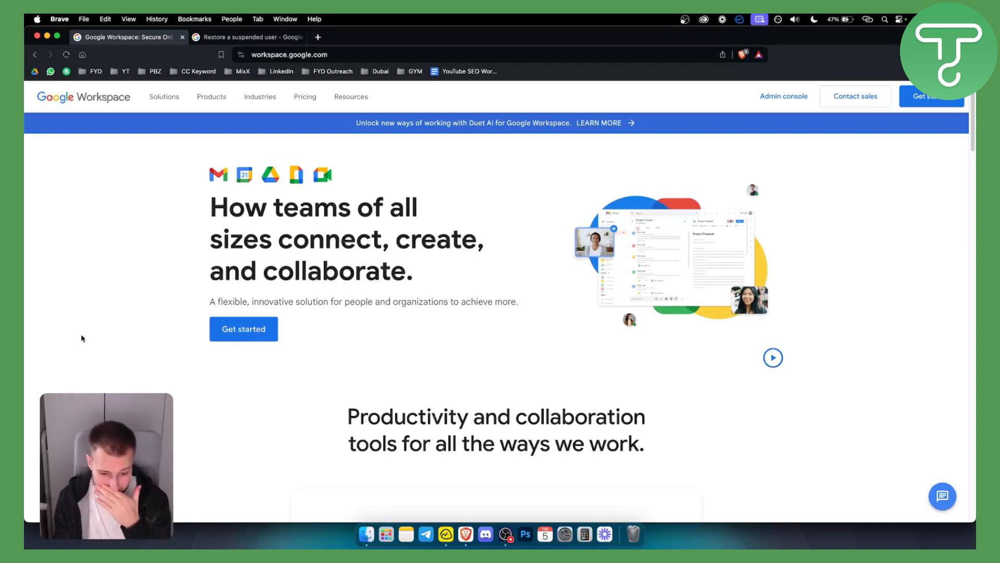
# Switch to the 'Restore a suspended user' help article tab.
pyautogui.click(249, 37)
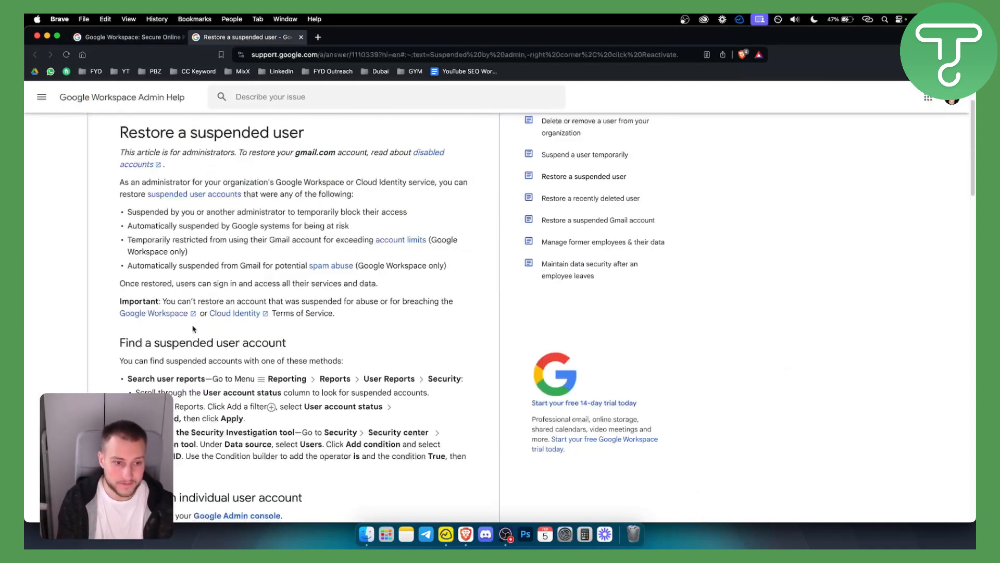
# Scroll to 'Find a suspended user account' and highlight the Reporting > Reports > User Reports path.
pyautogui.scroll(-3)
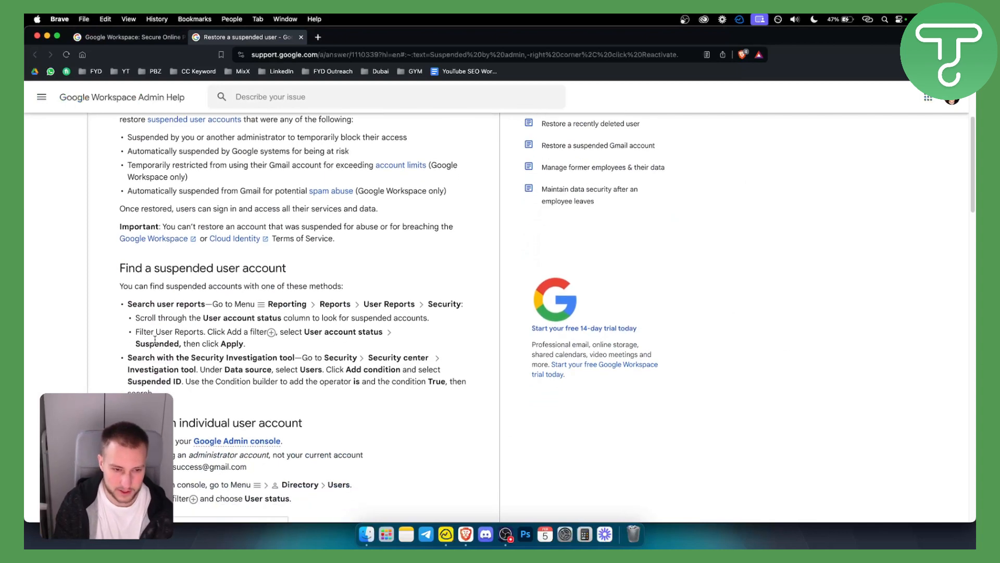
pyautogui.scroll(-3)
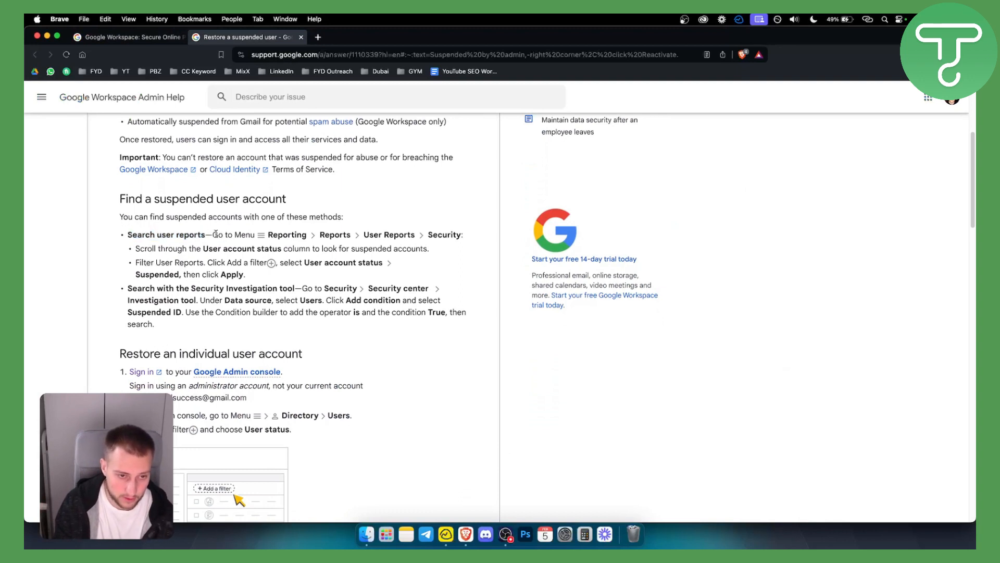
pyautogui.doubleClick(286, 235)
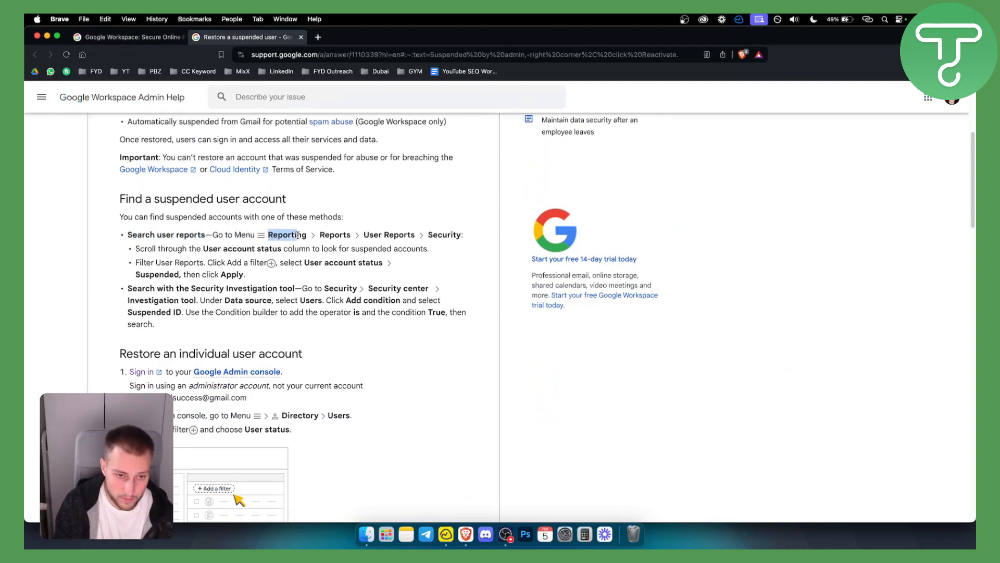
pyautogui.moveTo(270, 234); pyautogui.dragTo(415, 234)
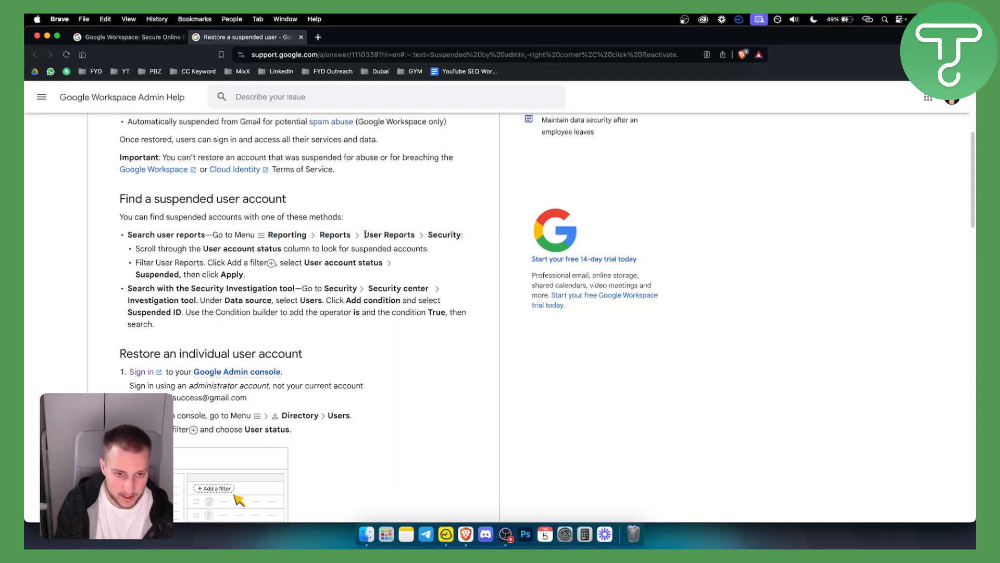
pyautogui.doubleClick(389, 234)
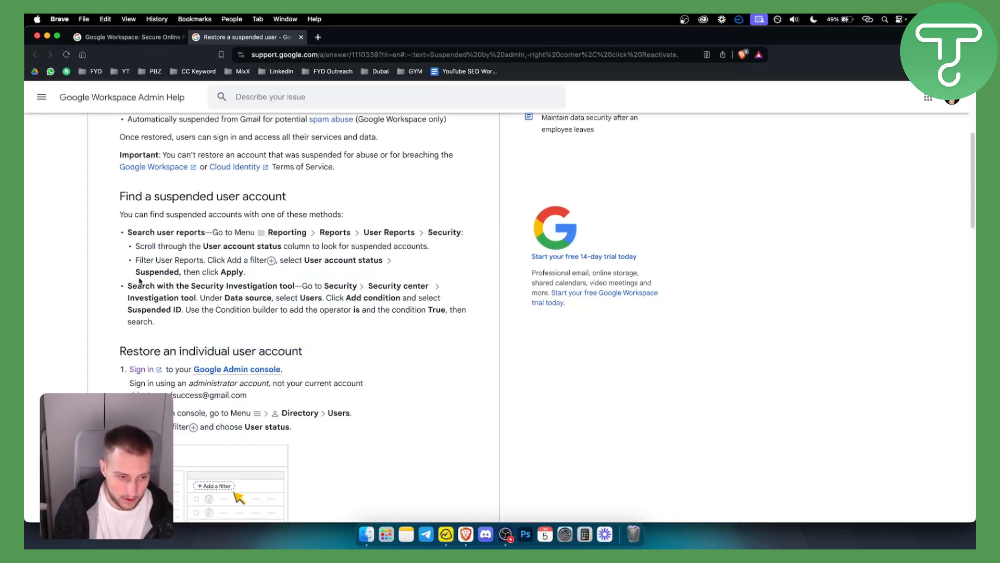
# Scroll through 'Restore an individual user account' to step 6, 'To confirm, click Reactivate'.
pyautogui.scroll(-3)
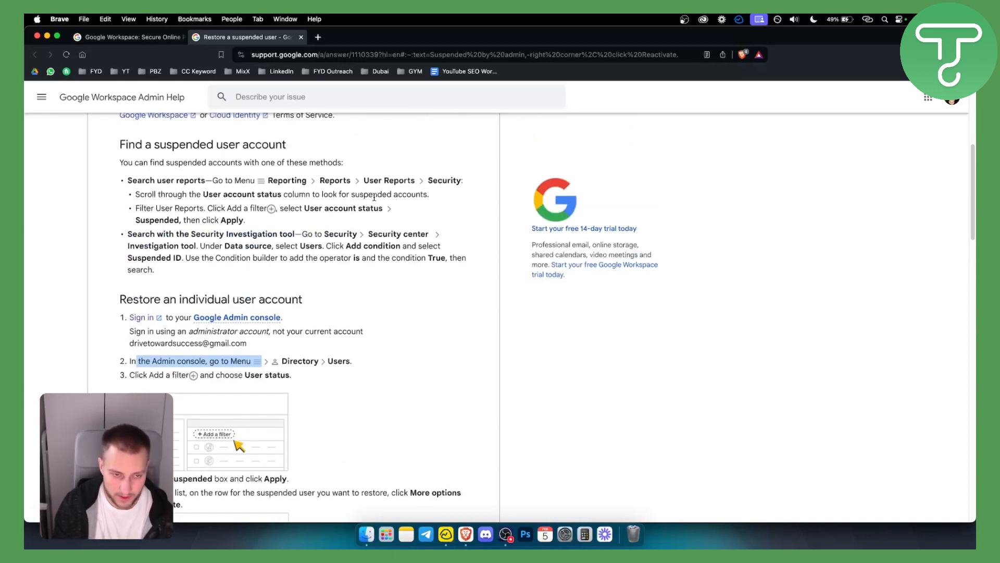
pyautogui.scroll(-3)
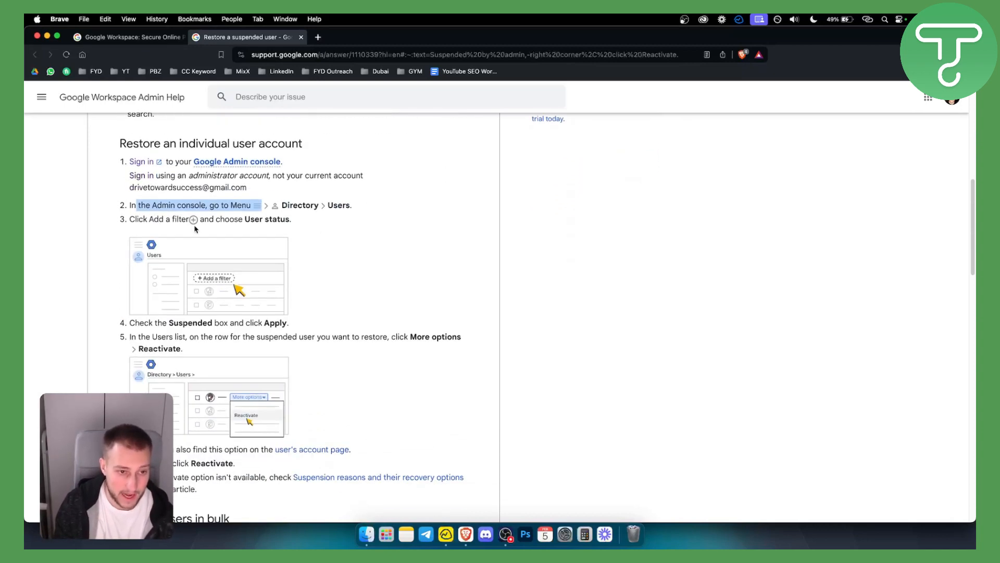
pyautogui.scroll(-3)
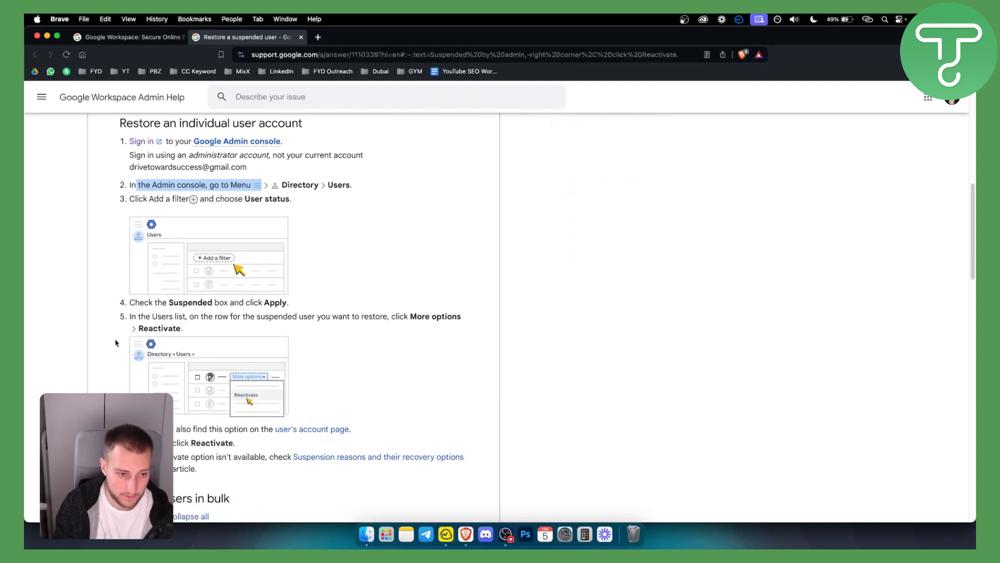
pyautogui.scroll(-3)
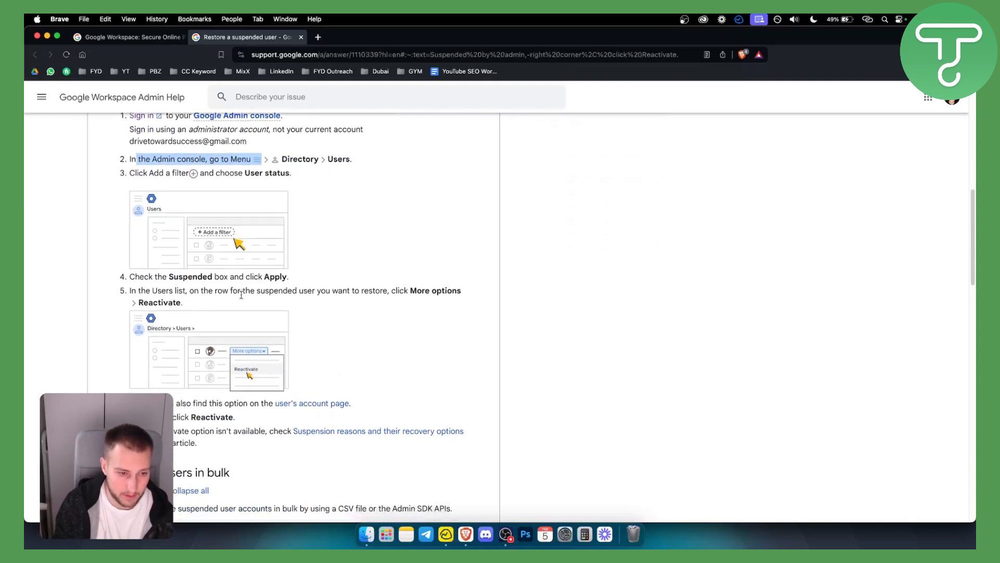
pyautogui.scroll(-3)
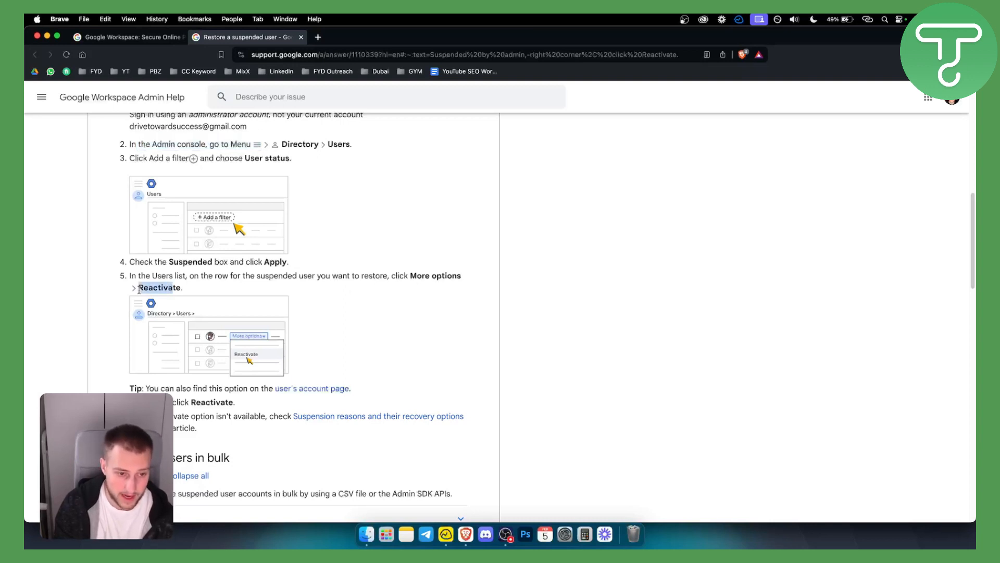
pyautogui.scroll(-3)
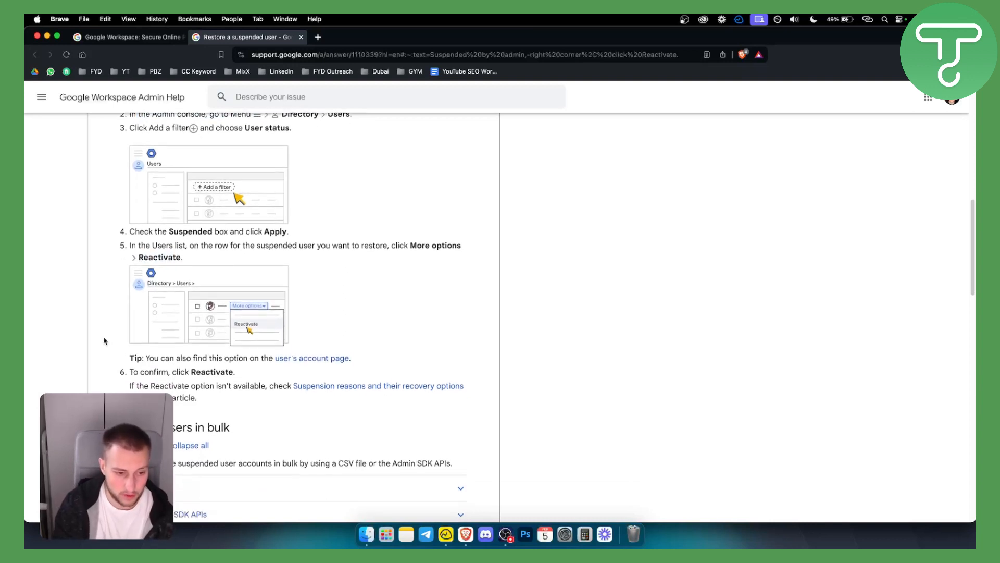